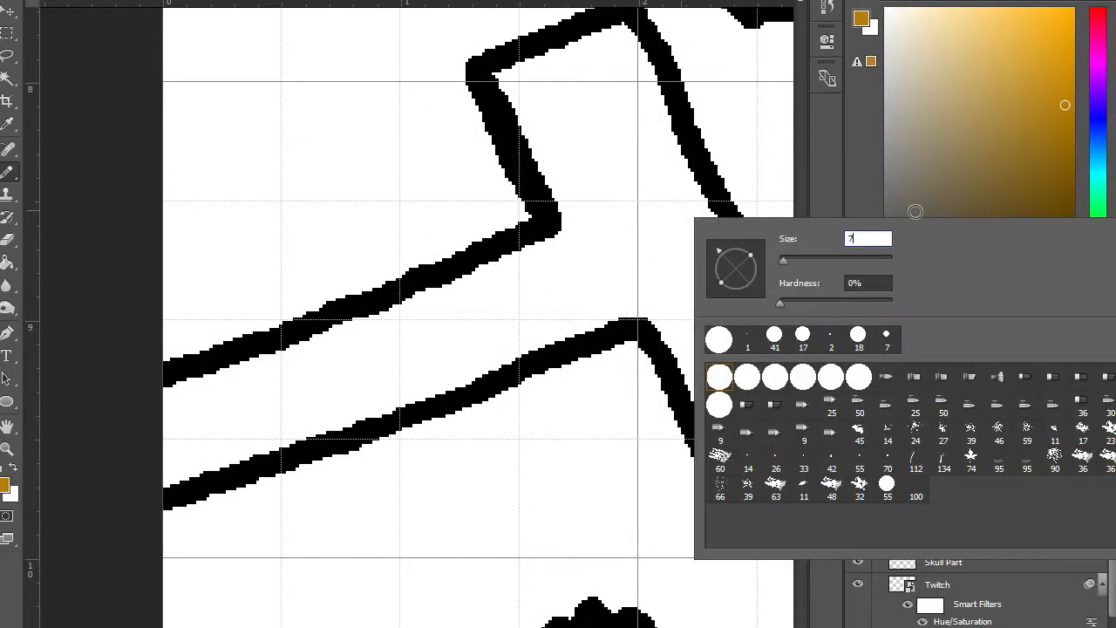
# Brush brown into the hammer handle on the Hammer Colour layer, then pick grey for the head.
pyautogui.click(184, 450)
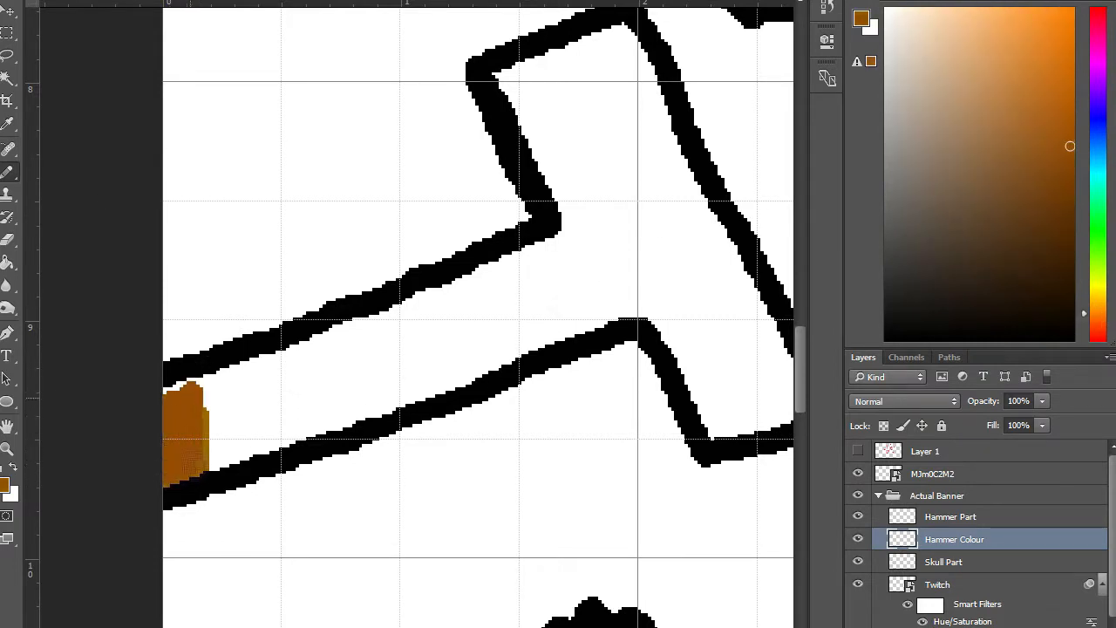
pyautogui.moveTo(188, 427); pyautogui.dragTo(305, 427)
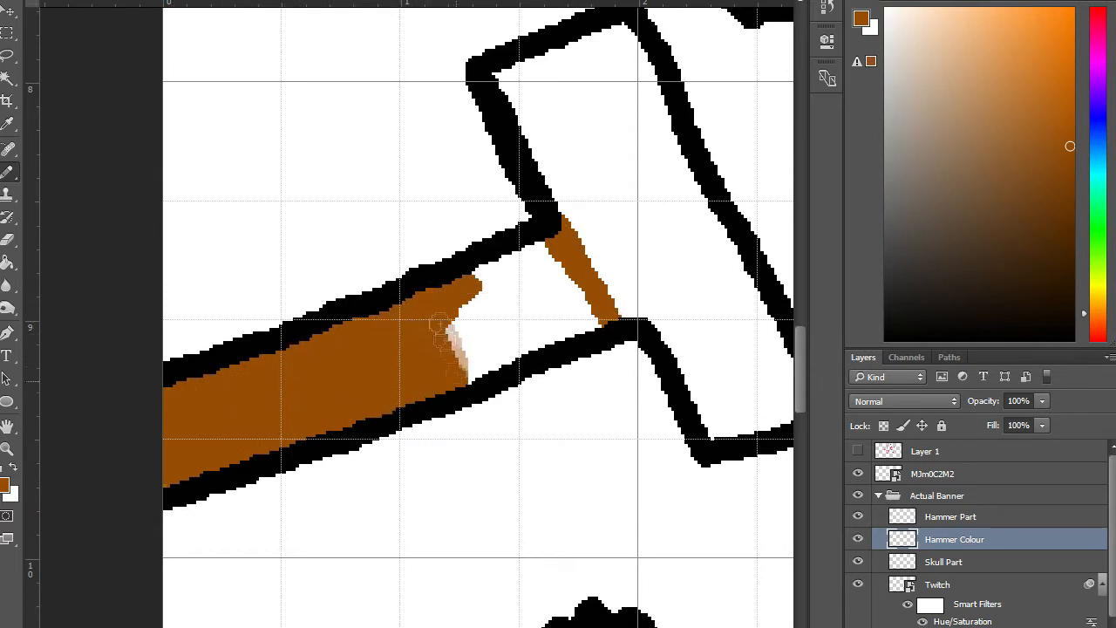
pyautogui.moveTo(444, 334); pyautogui.dragTo(580, 340)
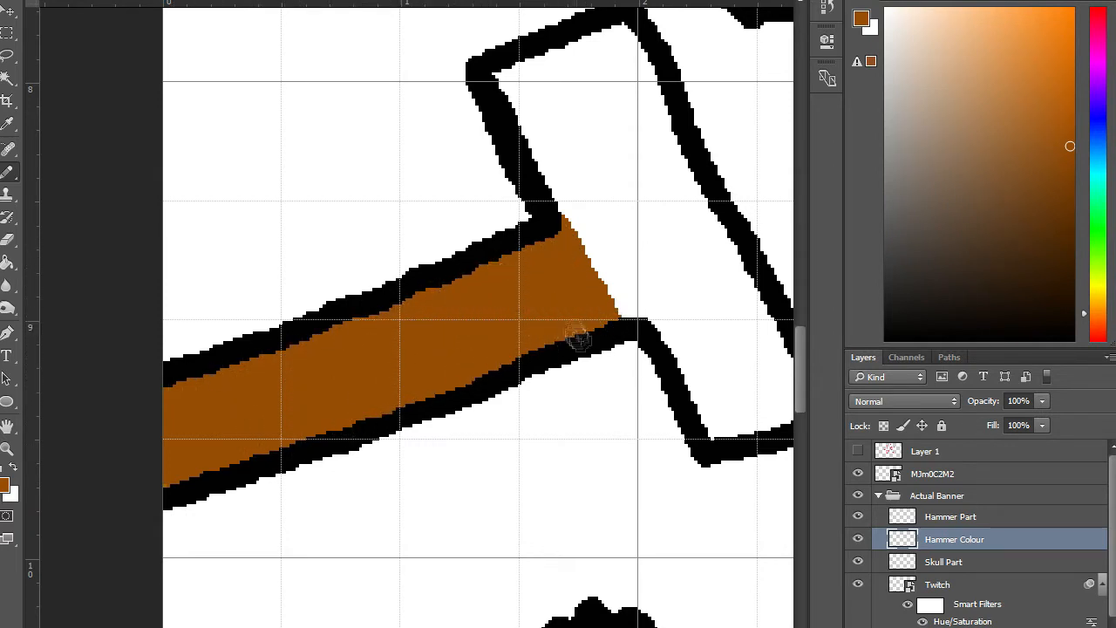
pyautogui.click(951, 516)
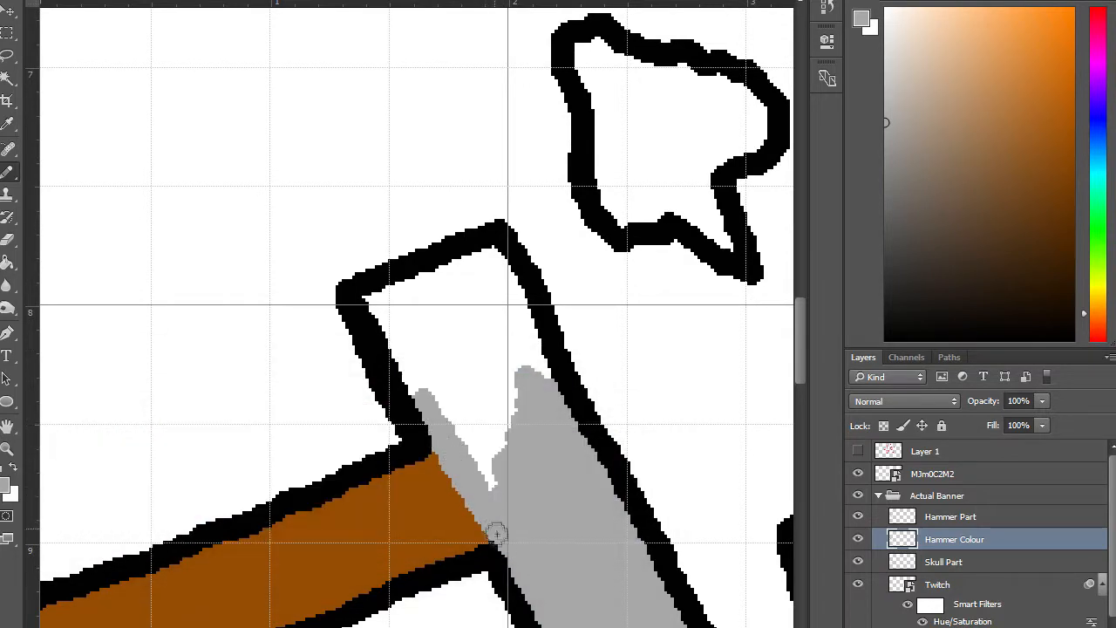
# Fill the hammer head grey and paint the skull and dust cloud off-white.
pyautogui.moveTo(497, 532); pyautogui.dragTo(495, 258)
pyautogui.write('Skull colour')
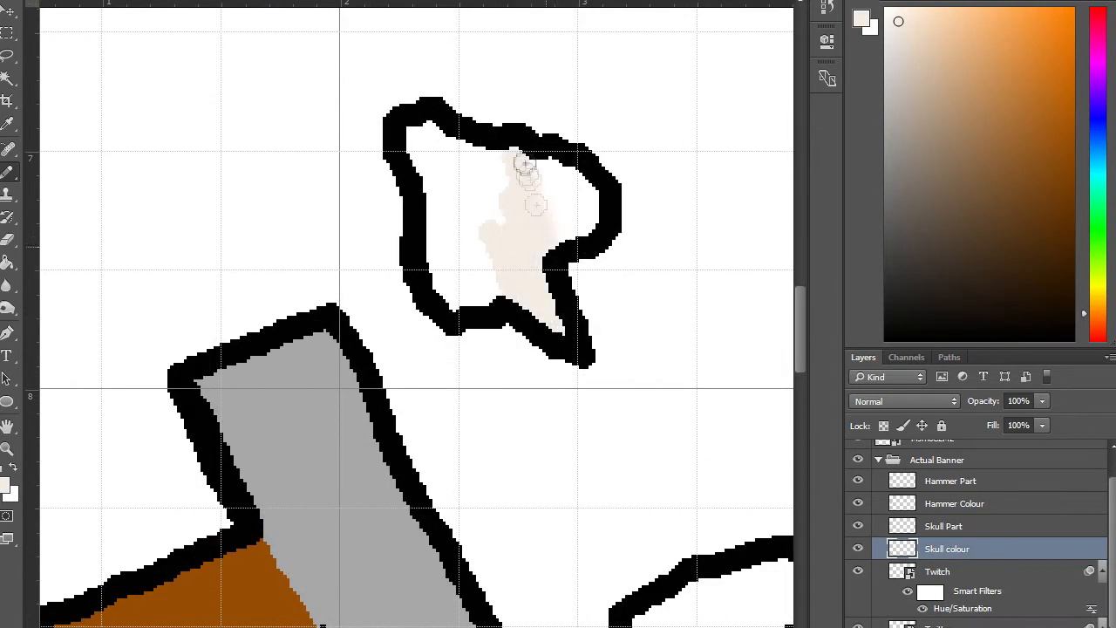
pyautogui.moveTo(524, 166); pyautogui.dragTo(497, 213)
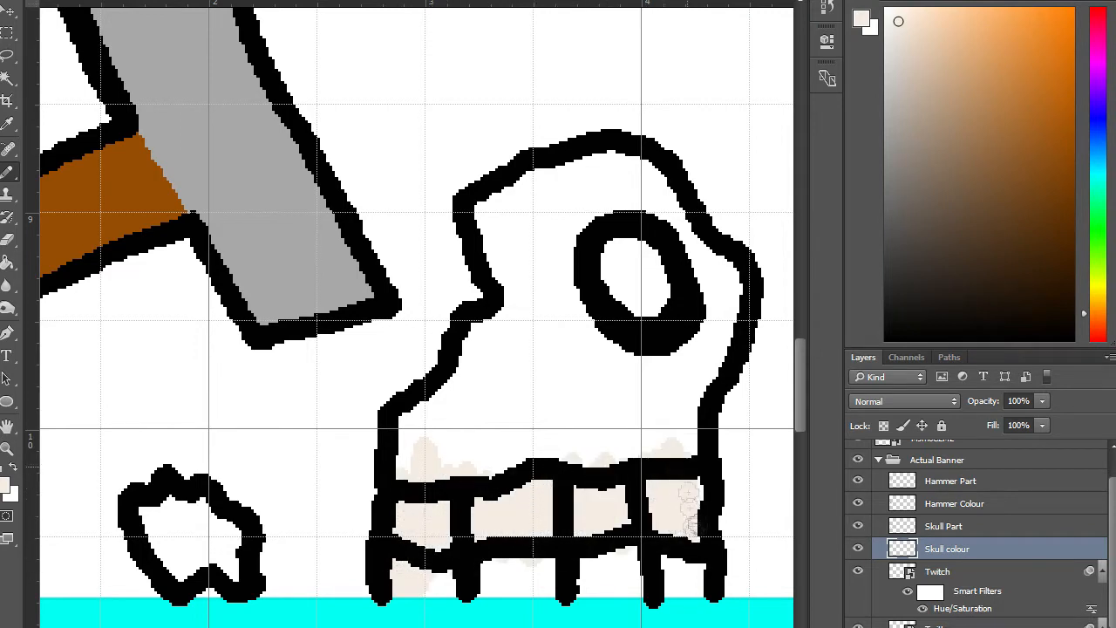
pyautogui.click(462, 375)
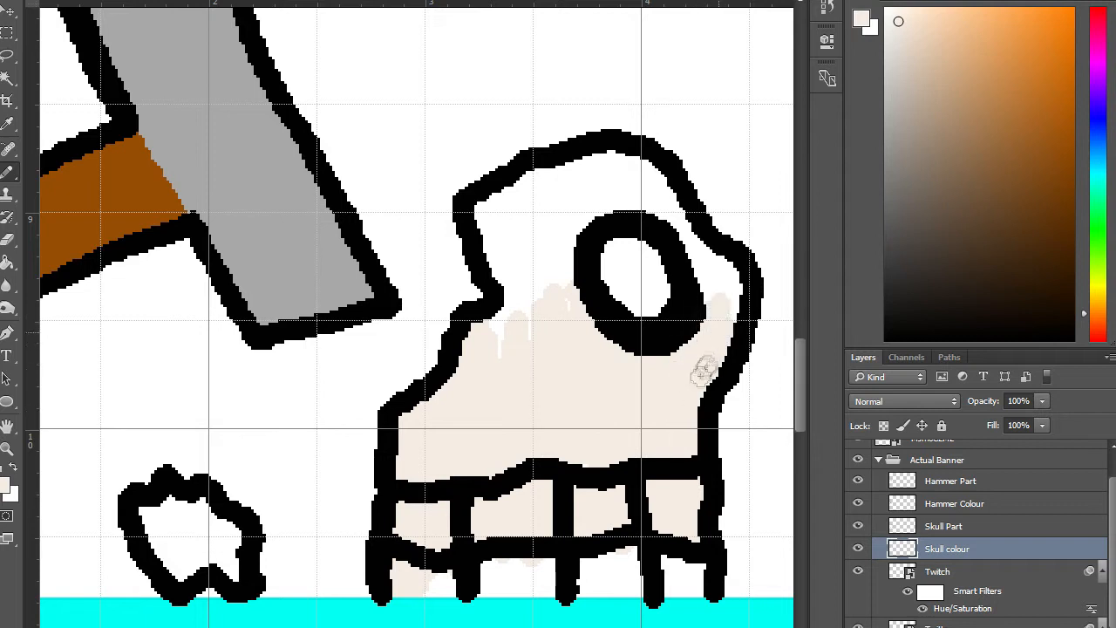
pyautogui.moveTo(707, 370); pyautogui.dragTo(611, 201)
pyautogui.write('Dust')
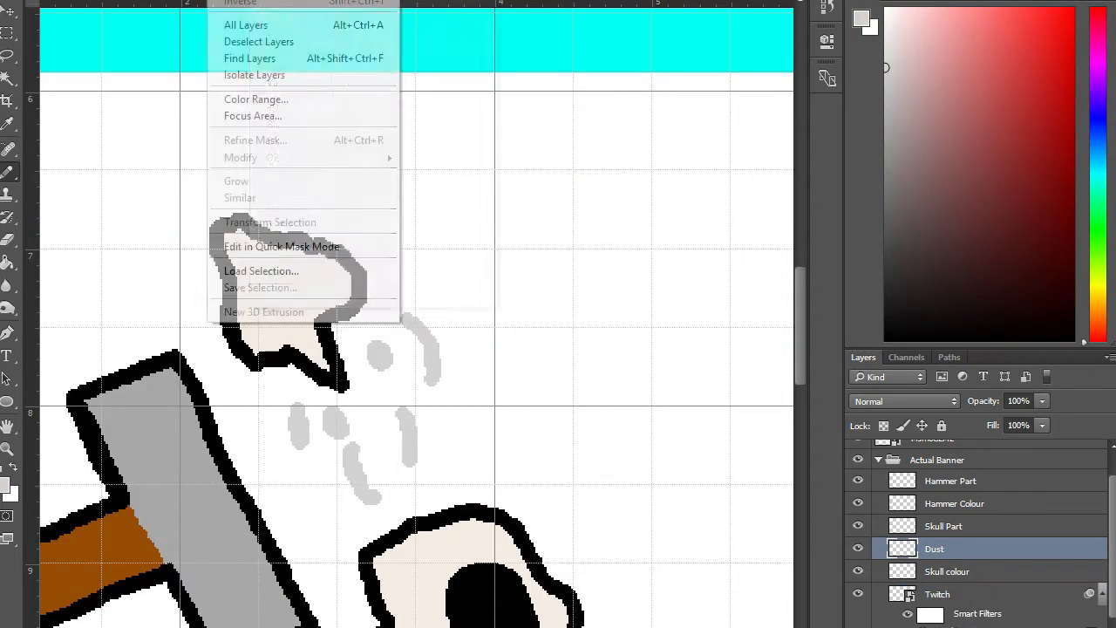
# Apply Gaussian Blur to the Dust and Dust 2 layers, softening the grey strokes into puffs.
pyautogui.click(262, 270)
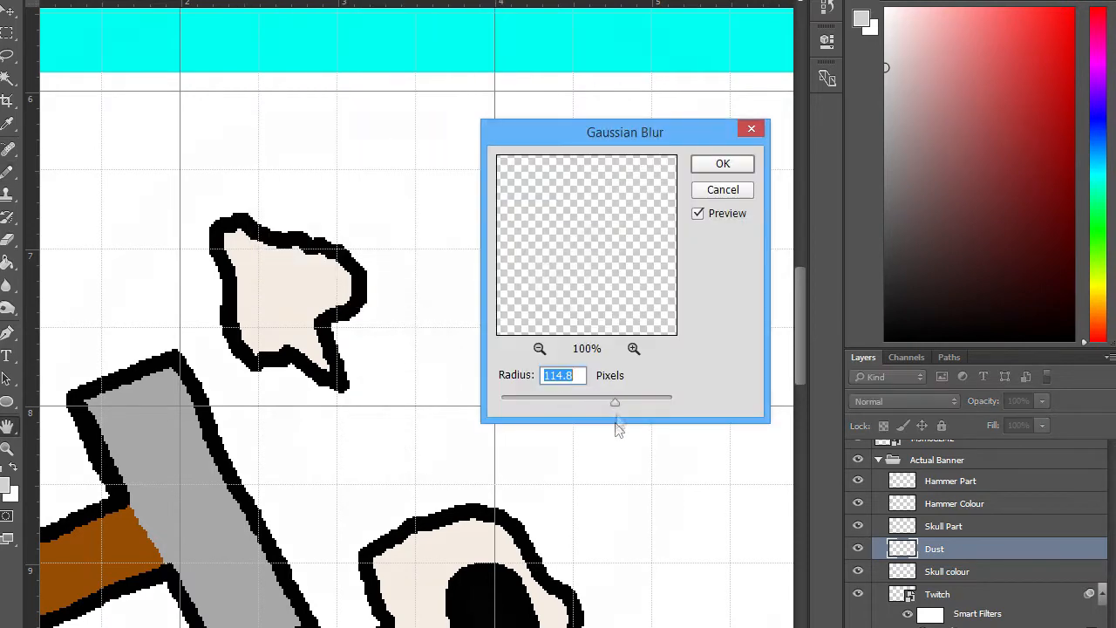
pyautogui.click(722, 164)
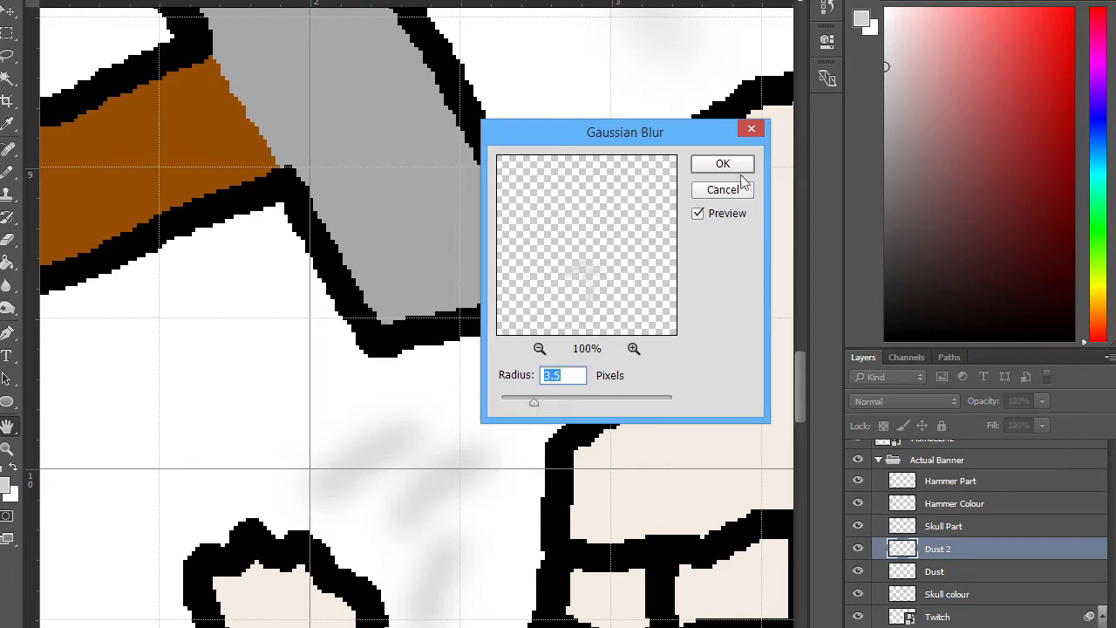
pyautogui.click(723, 164)
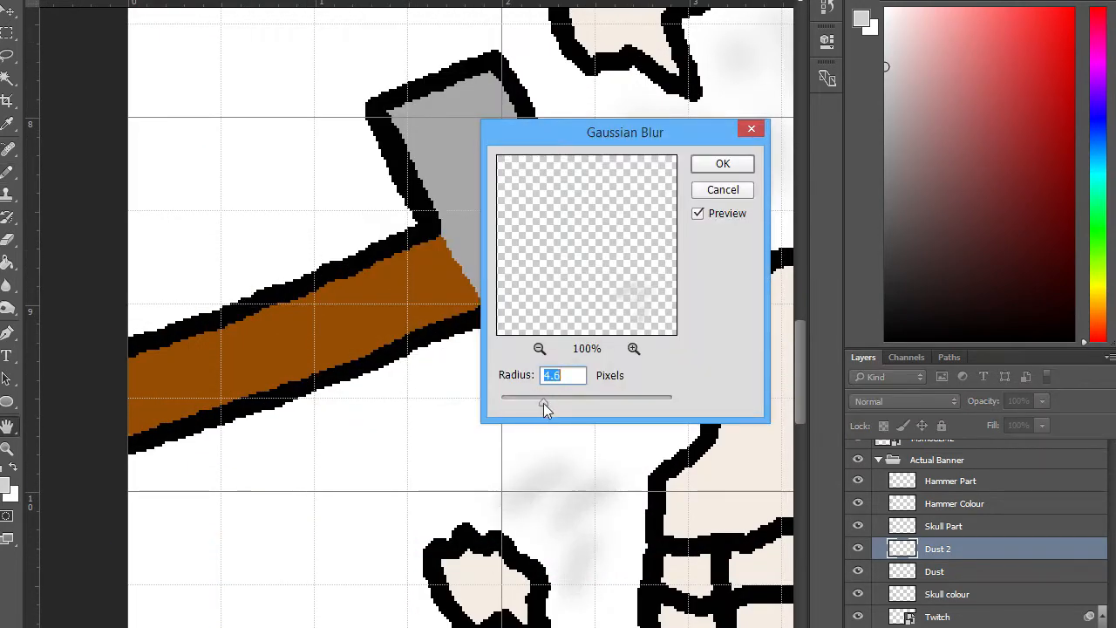
pyautogui.click(722, 164)
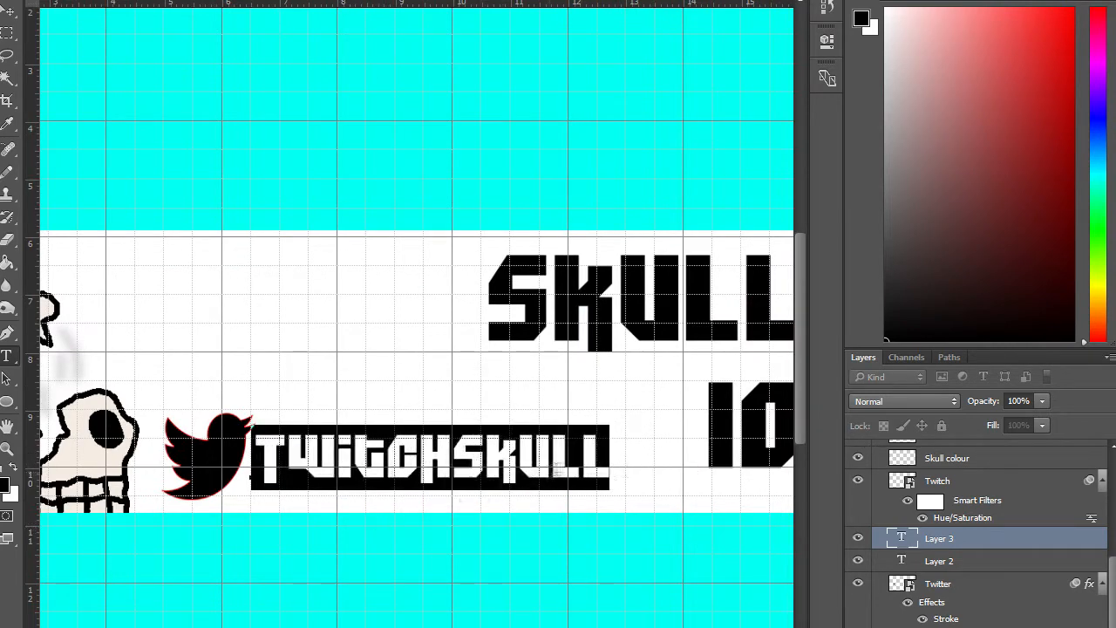
# Complete the Twitter handle text as TWITCHSKULL1005.
pyautogui.write('1005')
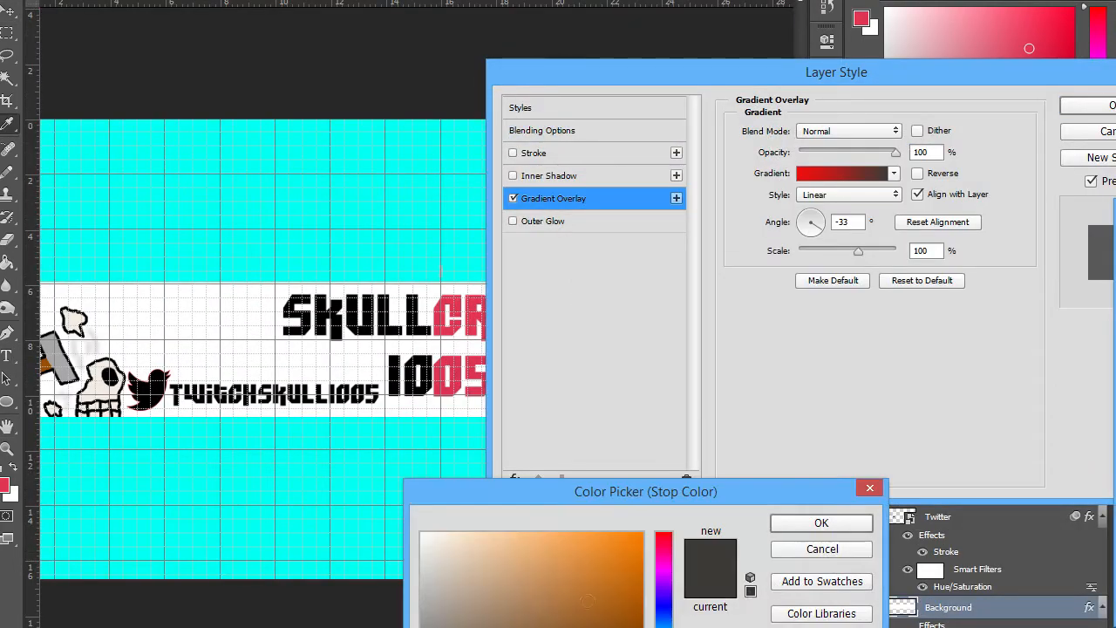
# Confirm the red gradient stop and add a 2 px coloured Stroke outline to the text.
pyautogui.click(820, 523)
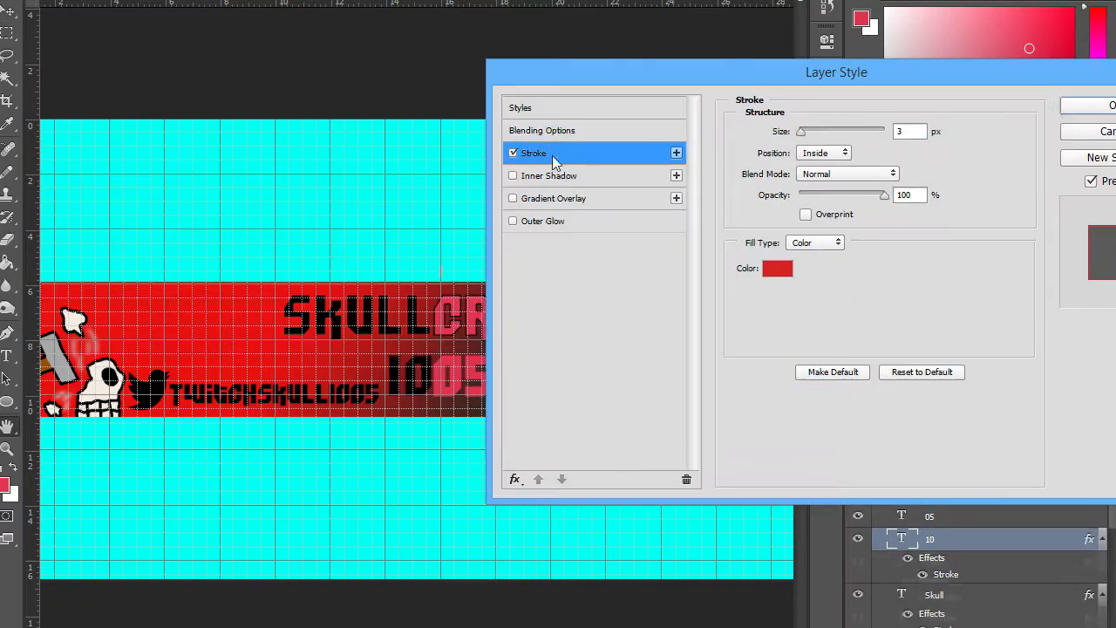
pyautogui.click(778, 269)
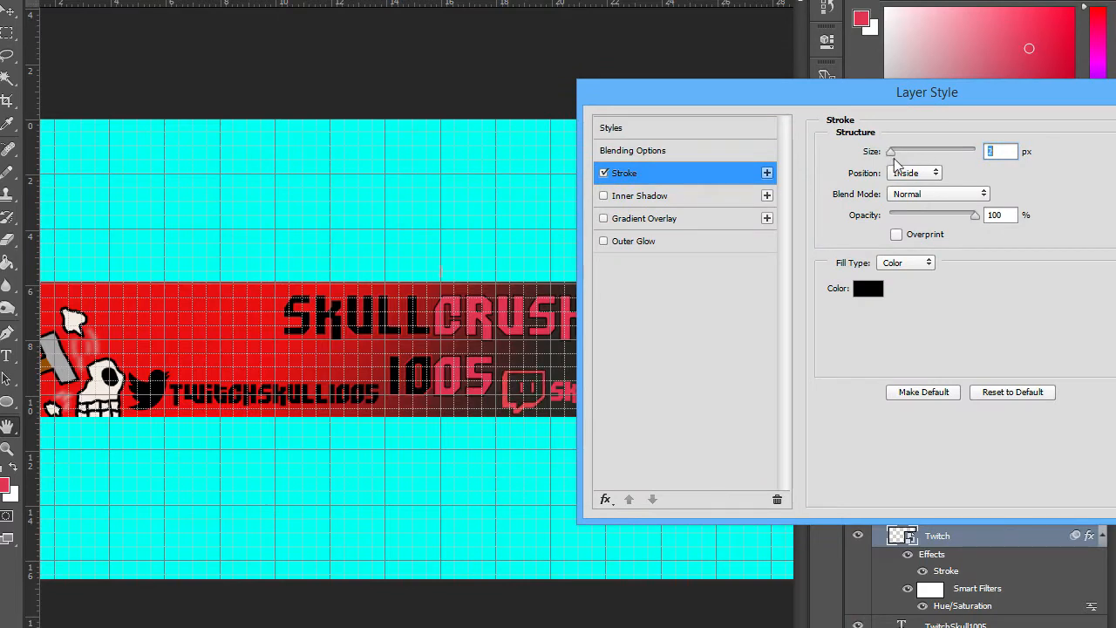
pyautogui.write('2')
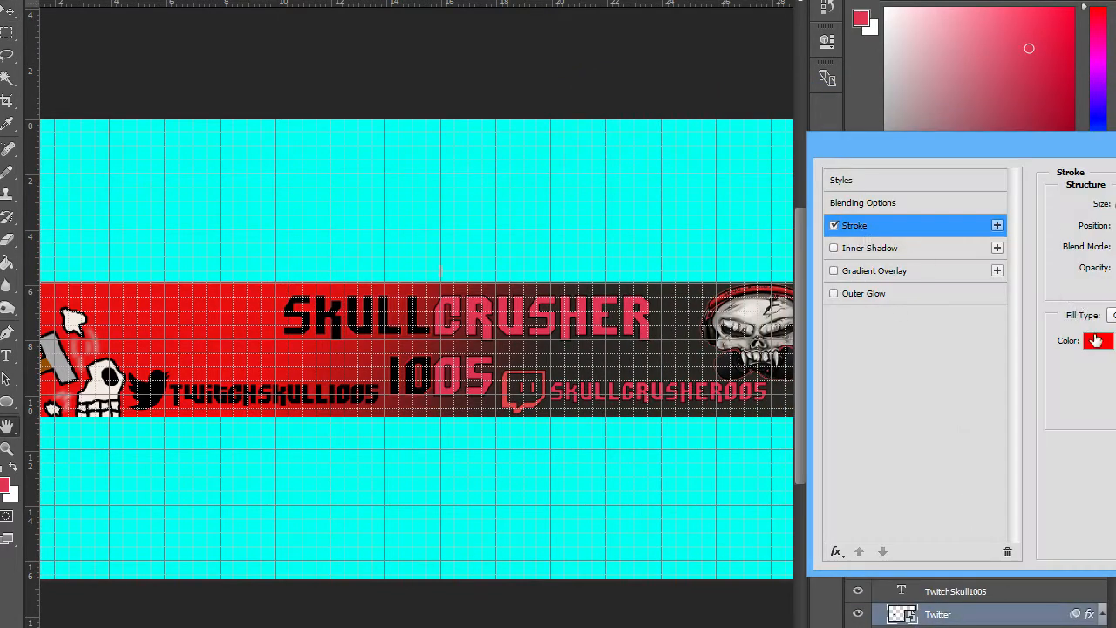
pyautogui.click(1097, 341)
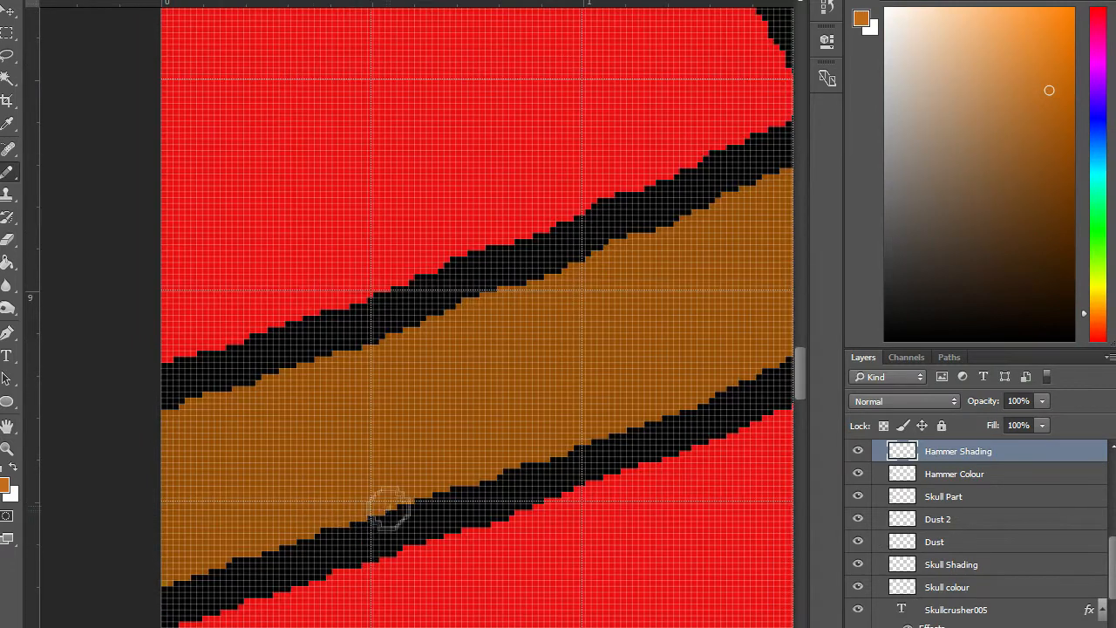
# Brush lighter shading along the handle and a light grey highlight on the hammer head.
pyautogui.moveTo(387, 510); pyautogui.dragTo(782, 335)
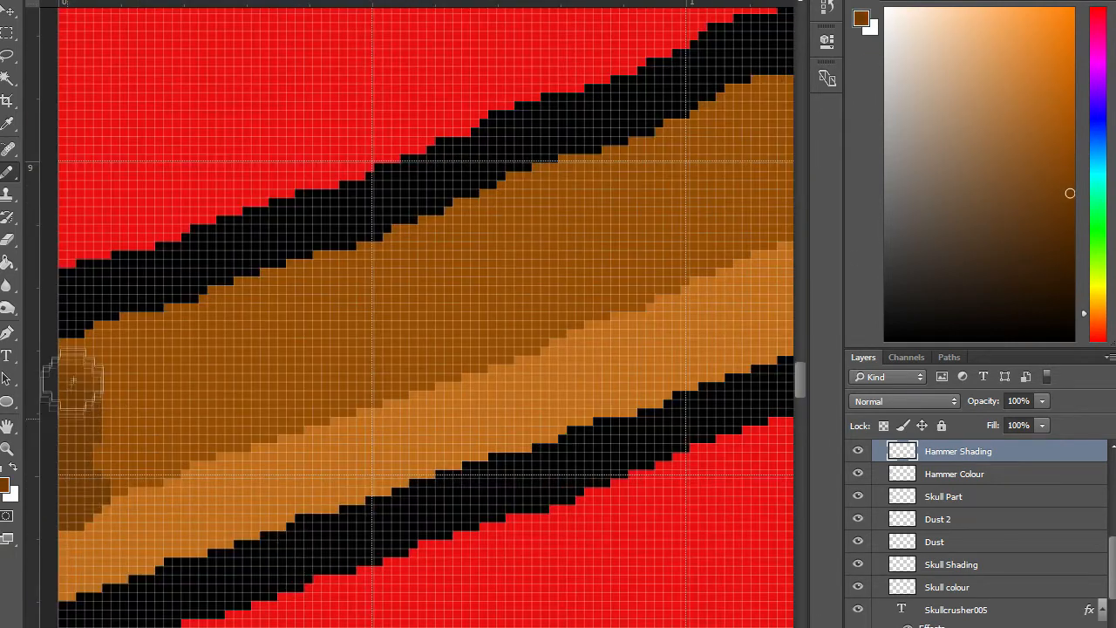
pyautogui.moveTo(73, 381); pyautogui.dragTo(79, 532)
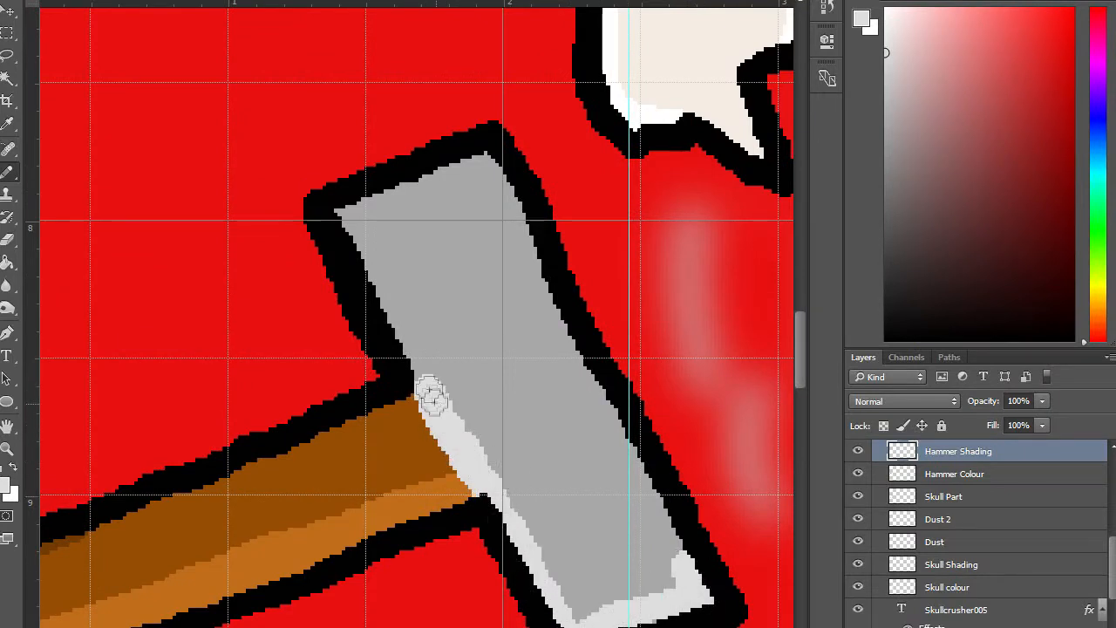
pyautogui.moveTo(433, 398); pyautogui.dragTo(614, 526)
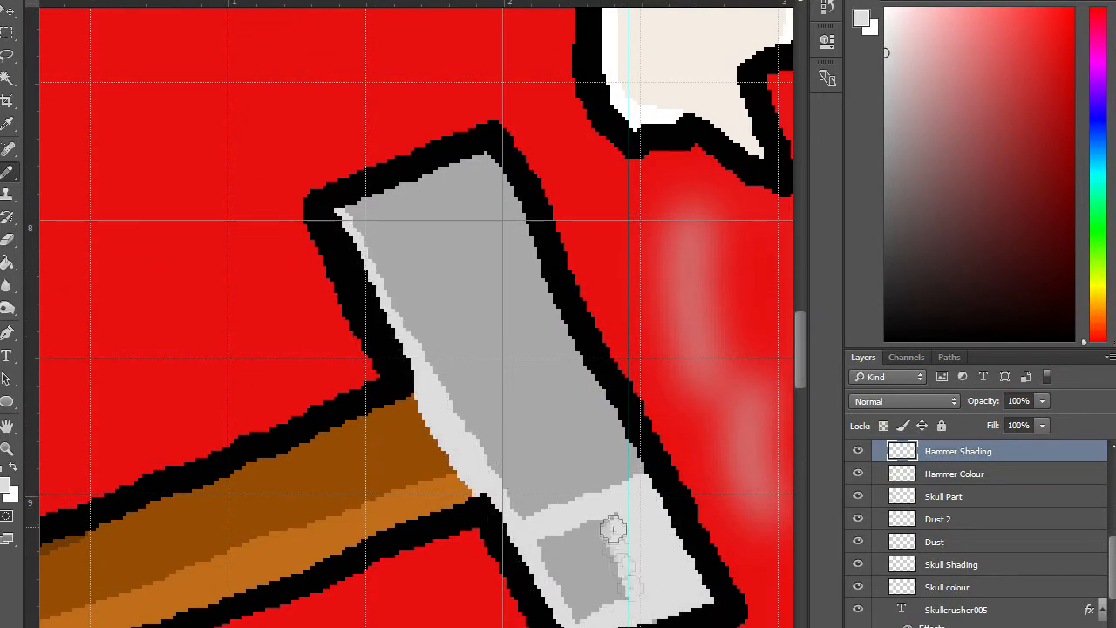